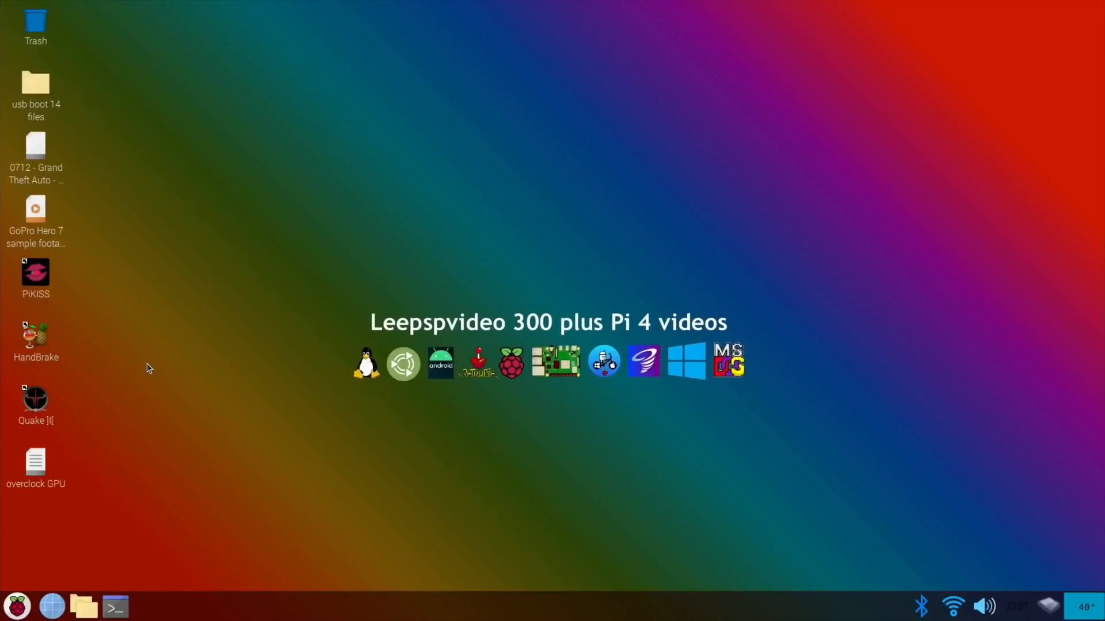
Open a terminal from the taskbar and run neofetch to show the Pi 4 system summary
left_click(114, 606)
type("sudo nano /boot/config.txt")
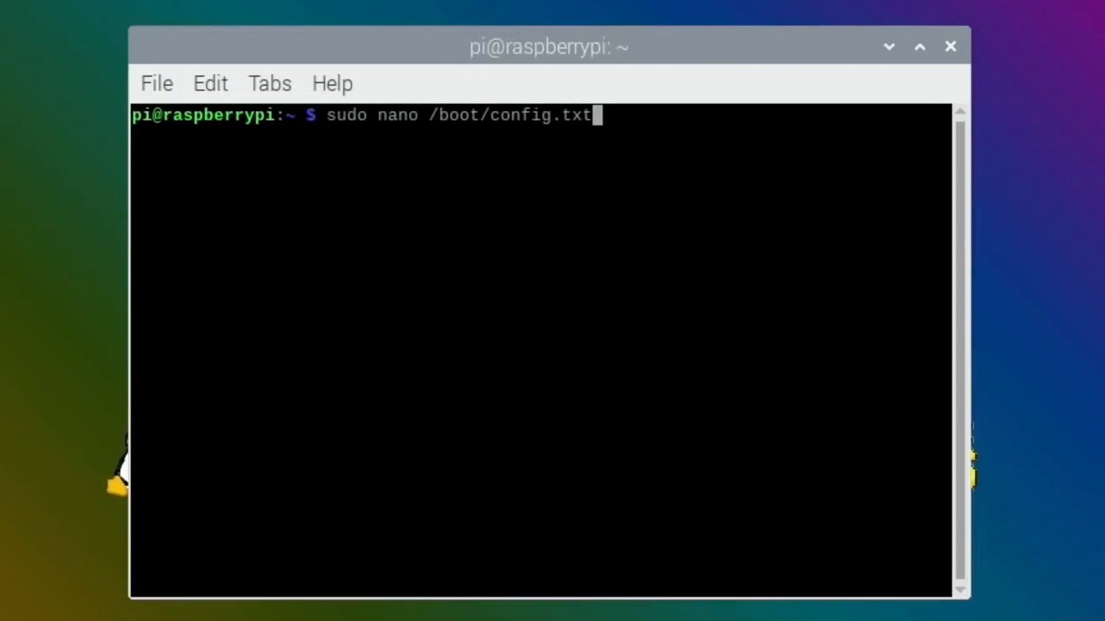
type("neofetch")
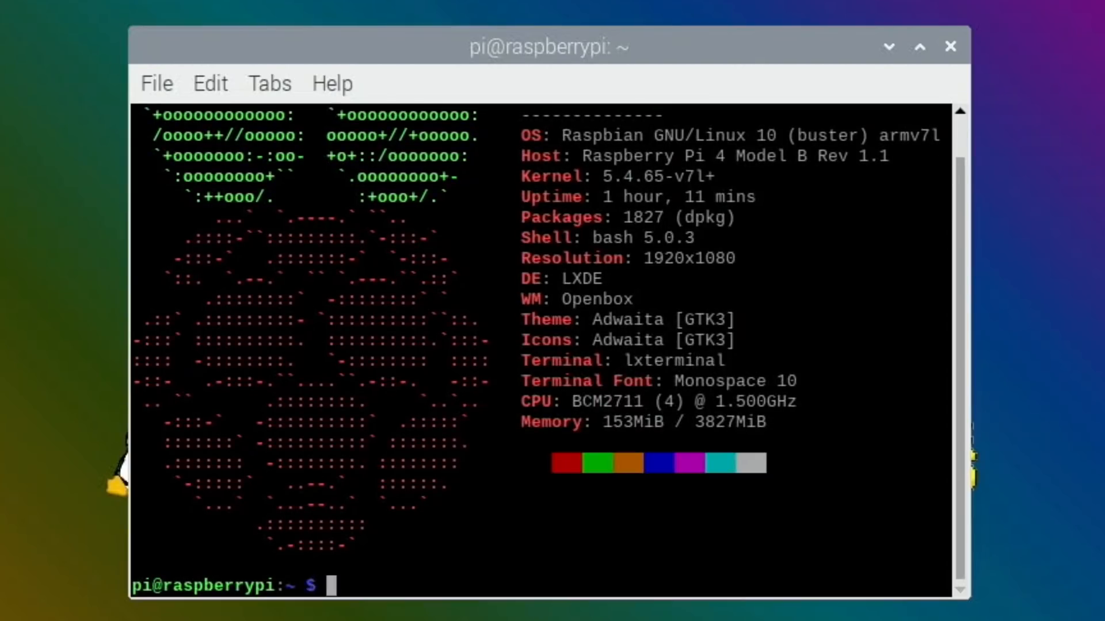
mouse_move(729, 426)
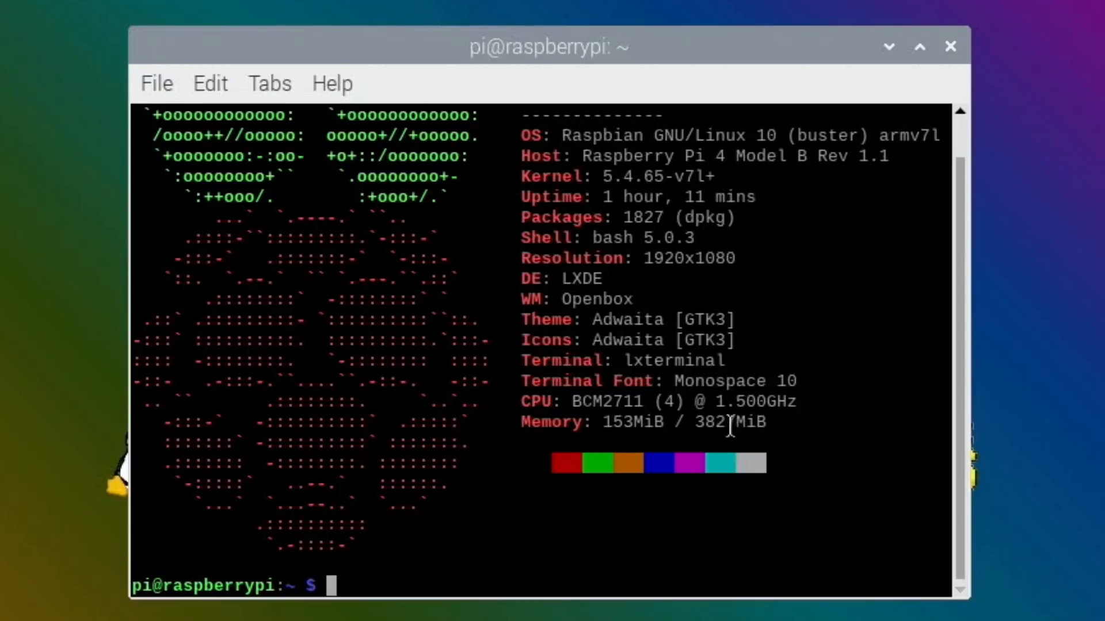
type("neofetch")
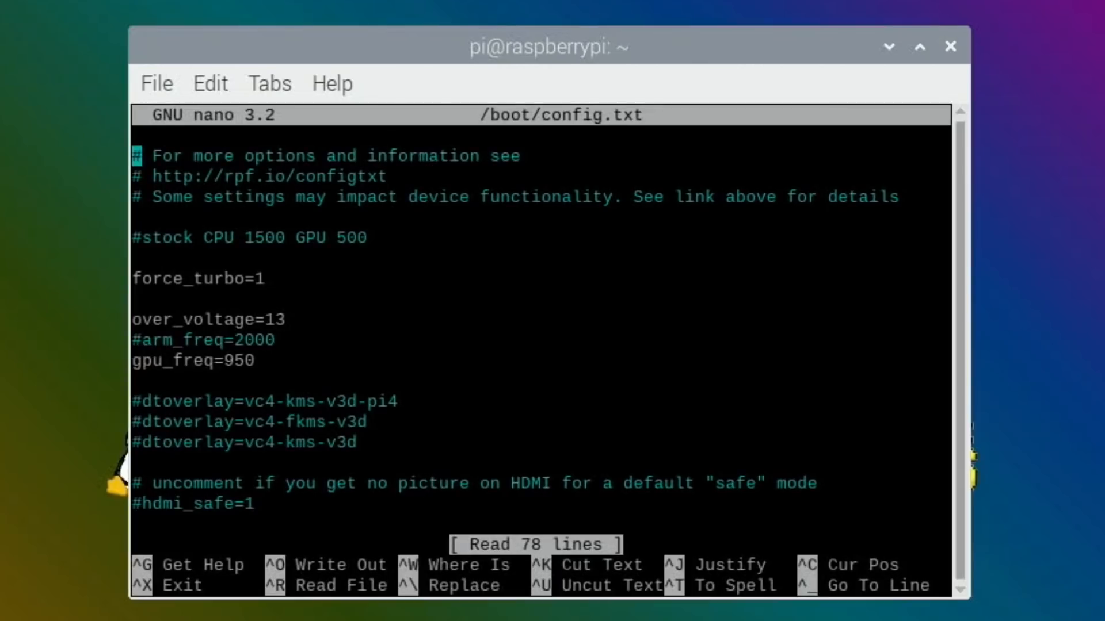
mouse_move(254, 310)
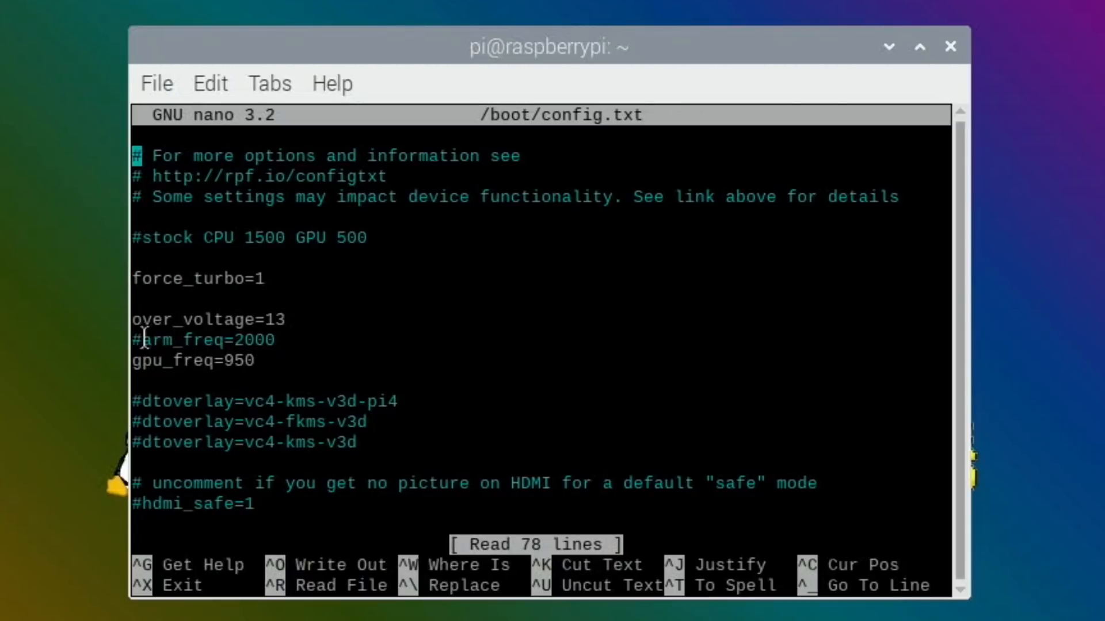
mouse_move(327, 351)
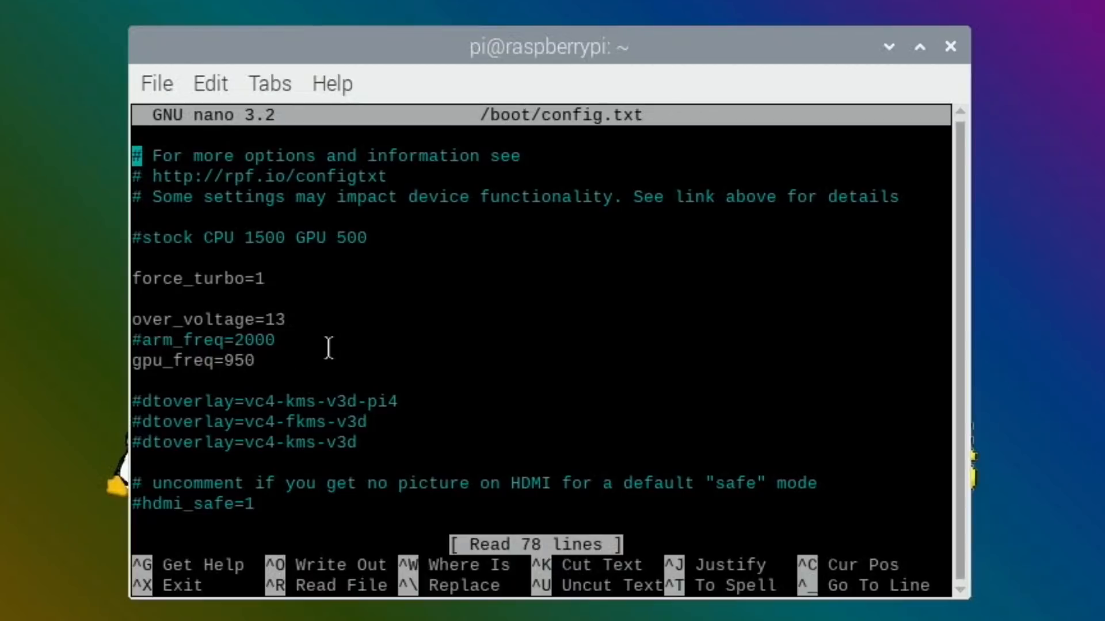
mouse_move(347, 349)
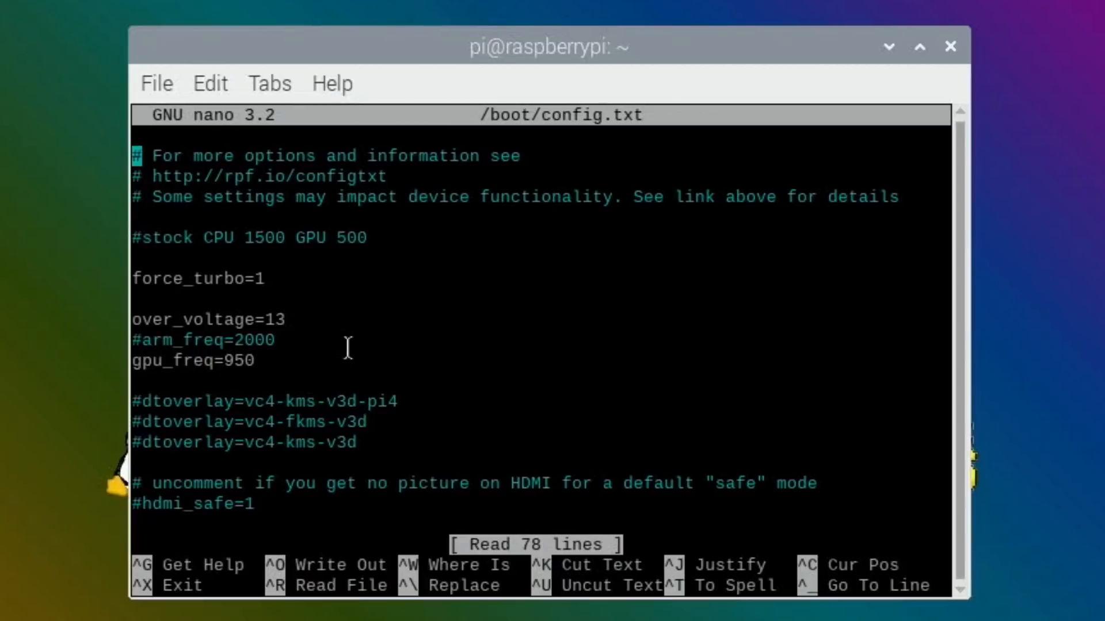
mouse_move(264, 362)
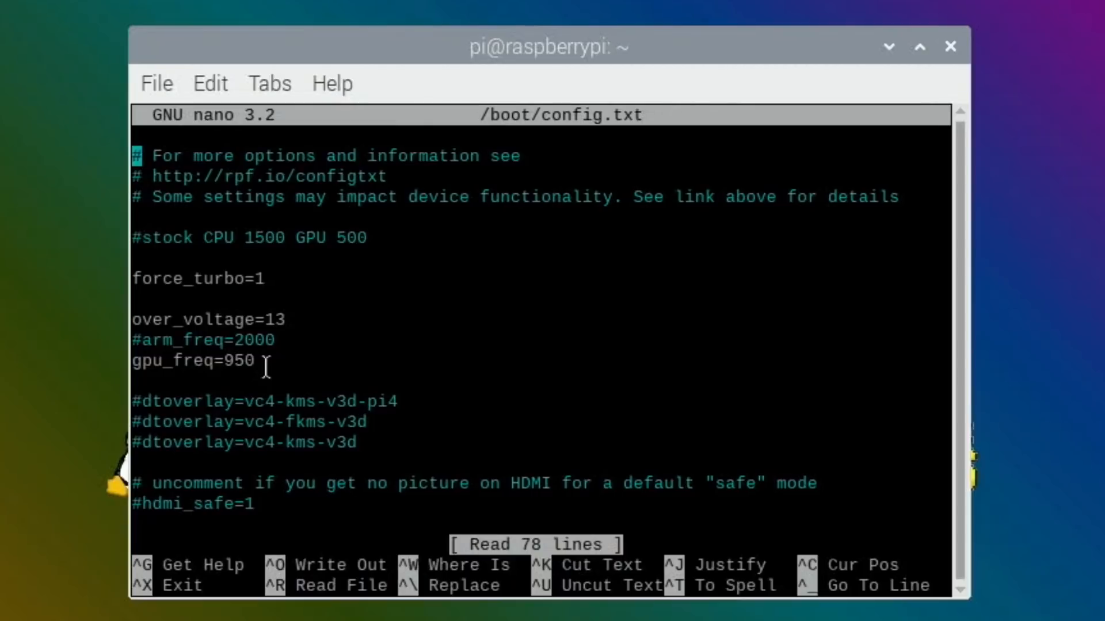
mouse_move(296, 352)
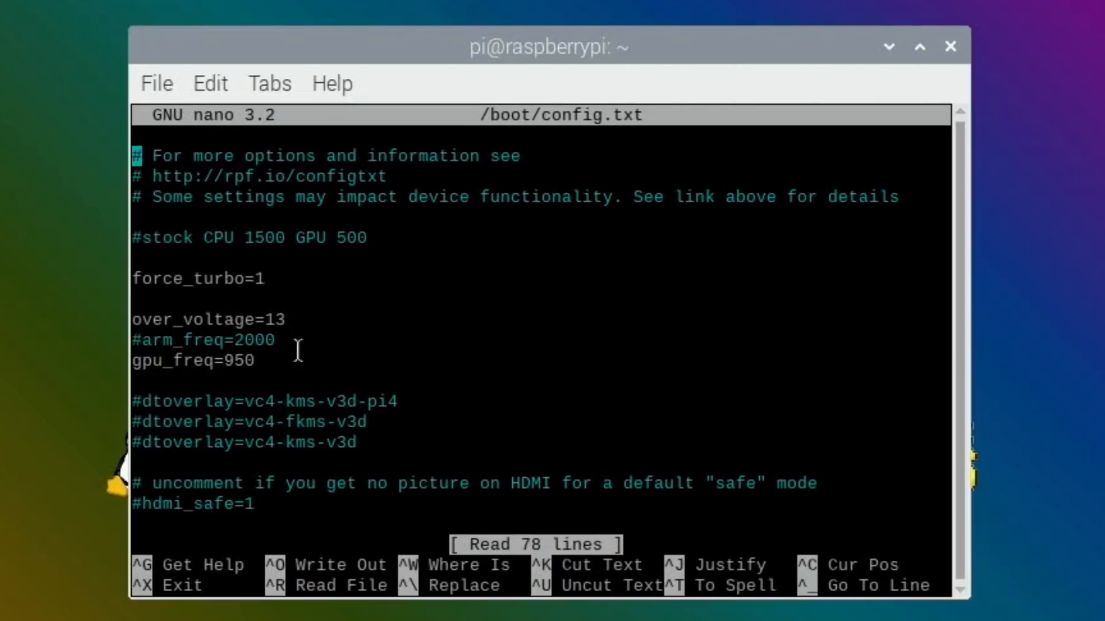
mouse_move(303, 320)
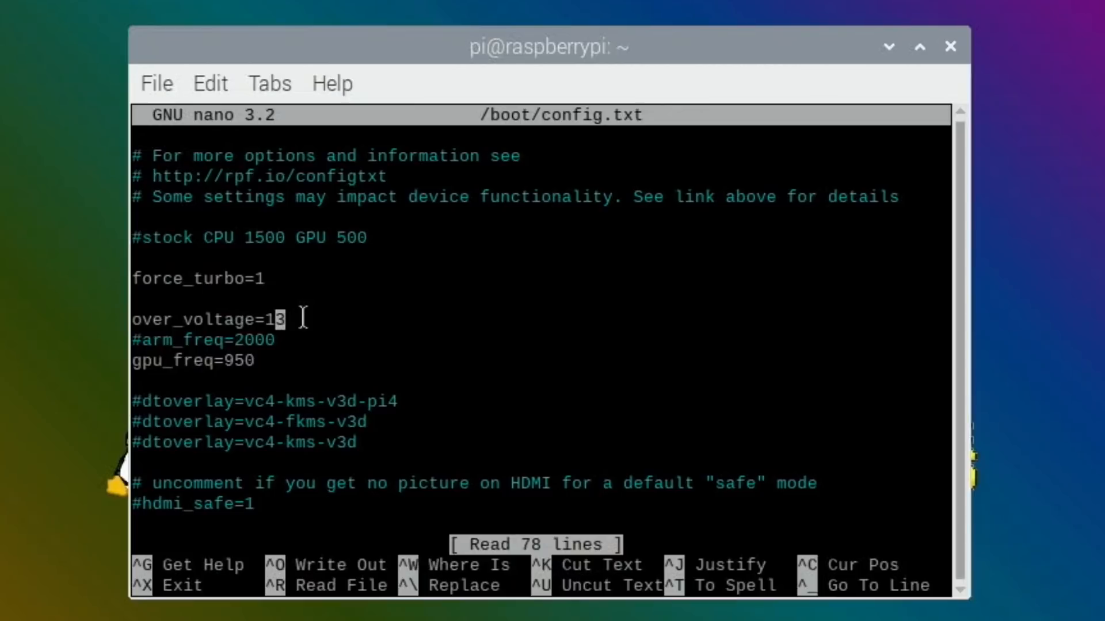
Change over_voltage in /boot/config.txt from 13 to 15
type("5")
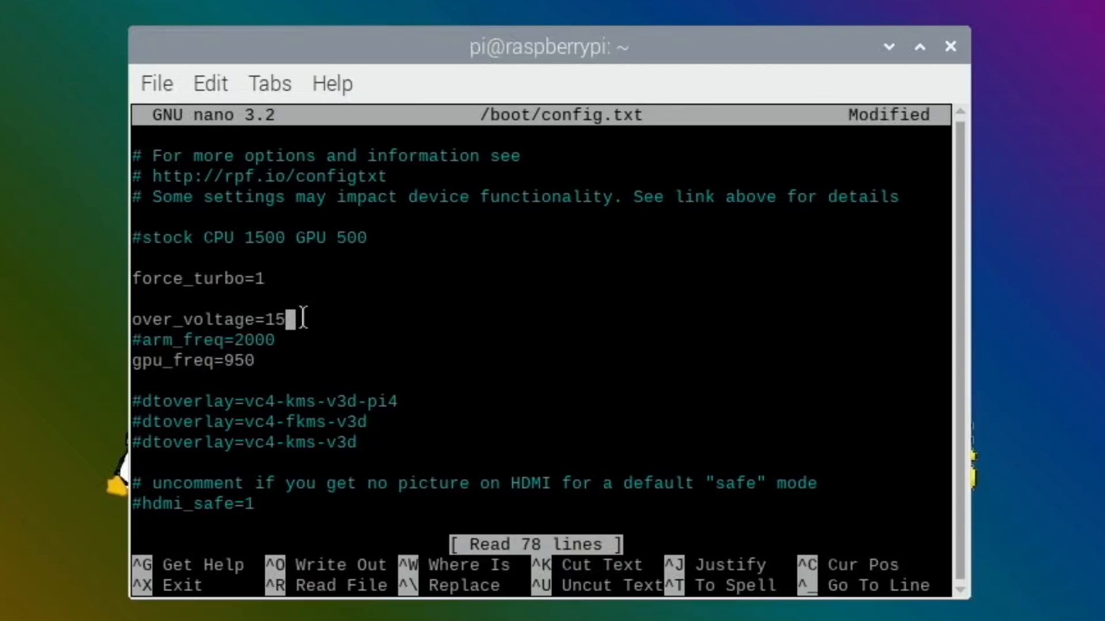
left_click(253, 361)
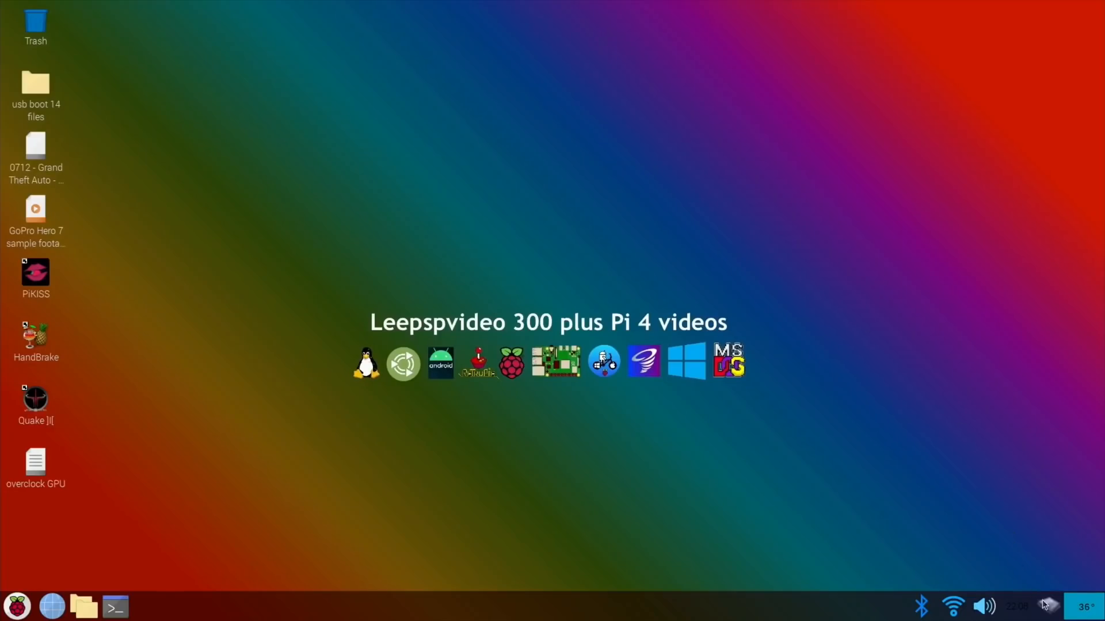
mouse_move(1043, 603)
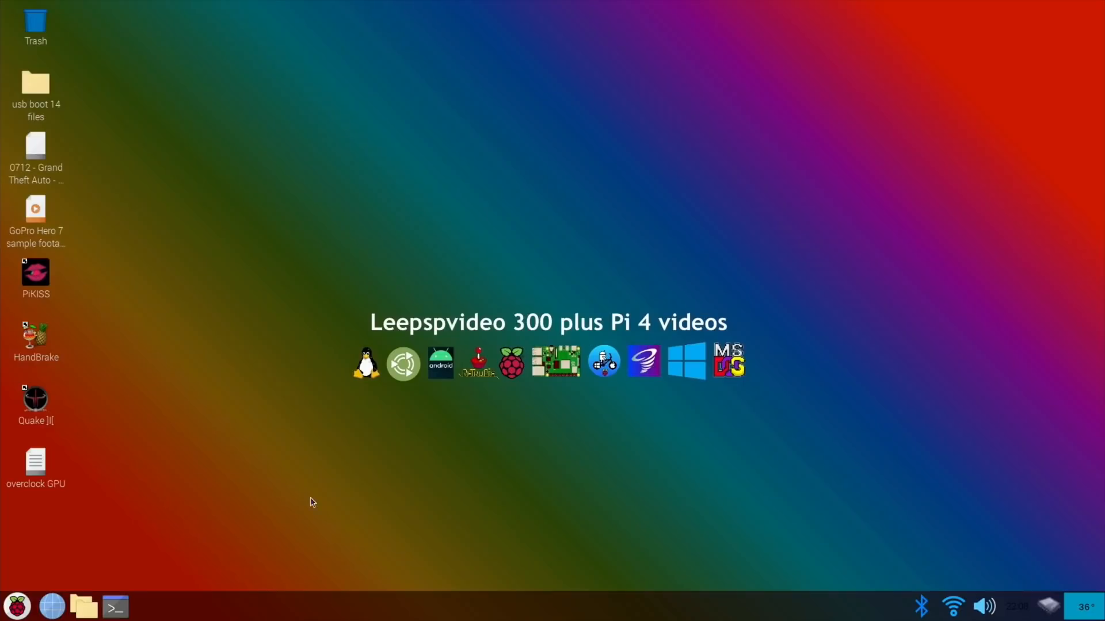
Close the nano terminal window to return to the Raspberry Pi desktop
left_click(14, 606)
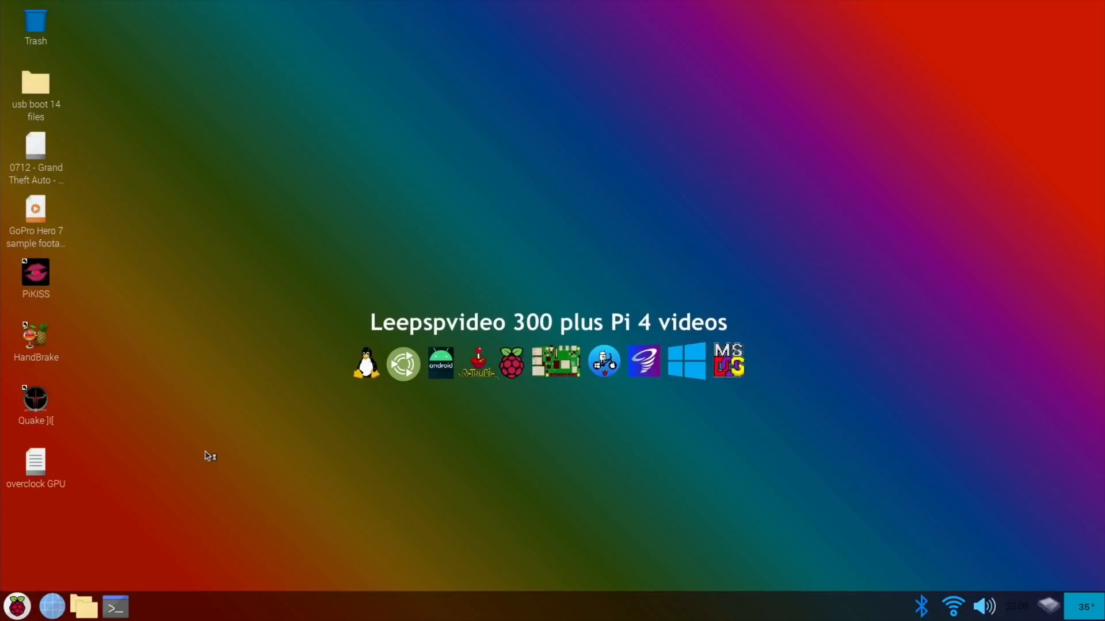
left_click(603, 363)
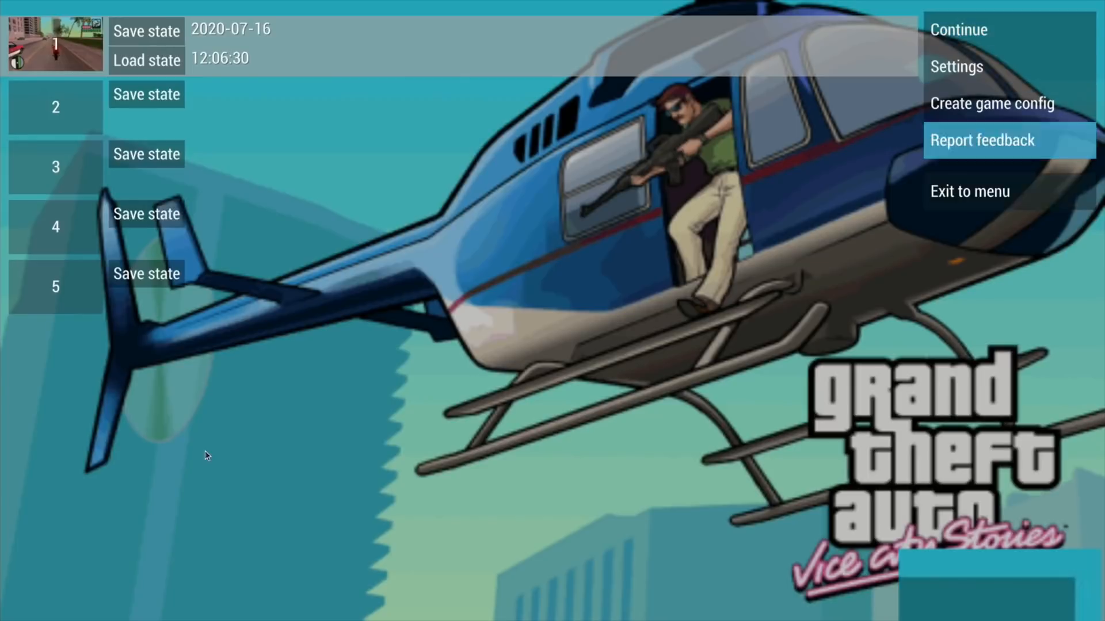
Pause Grand Theft Auto: Vice City Stories in PPSSPP to show its save-state slots
left_click(970, 191)
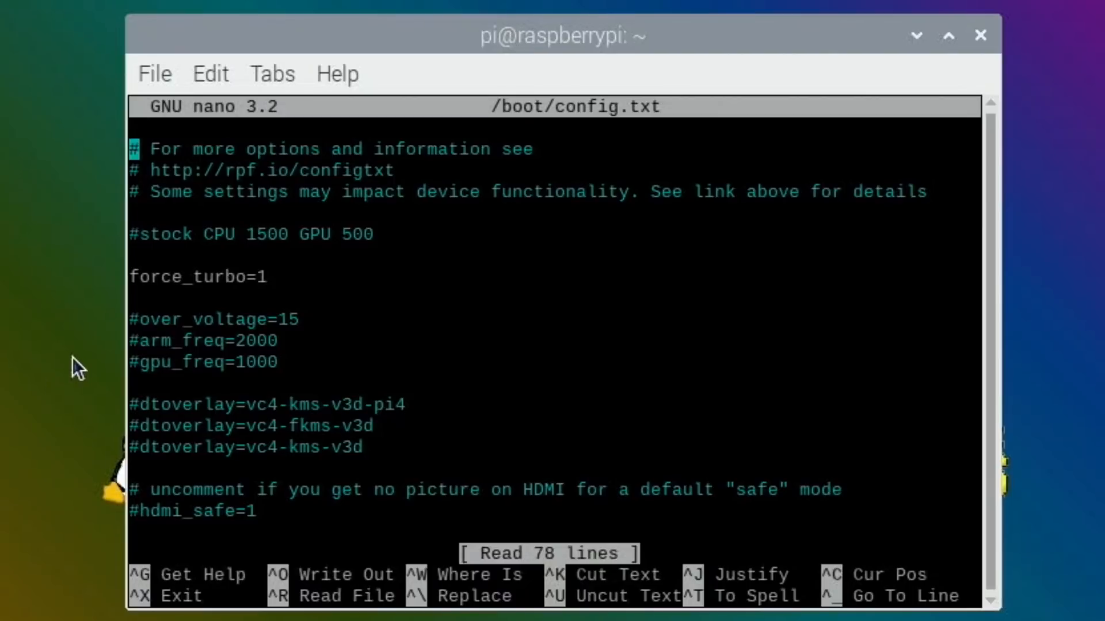
mouse_move(220, 338)
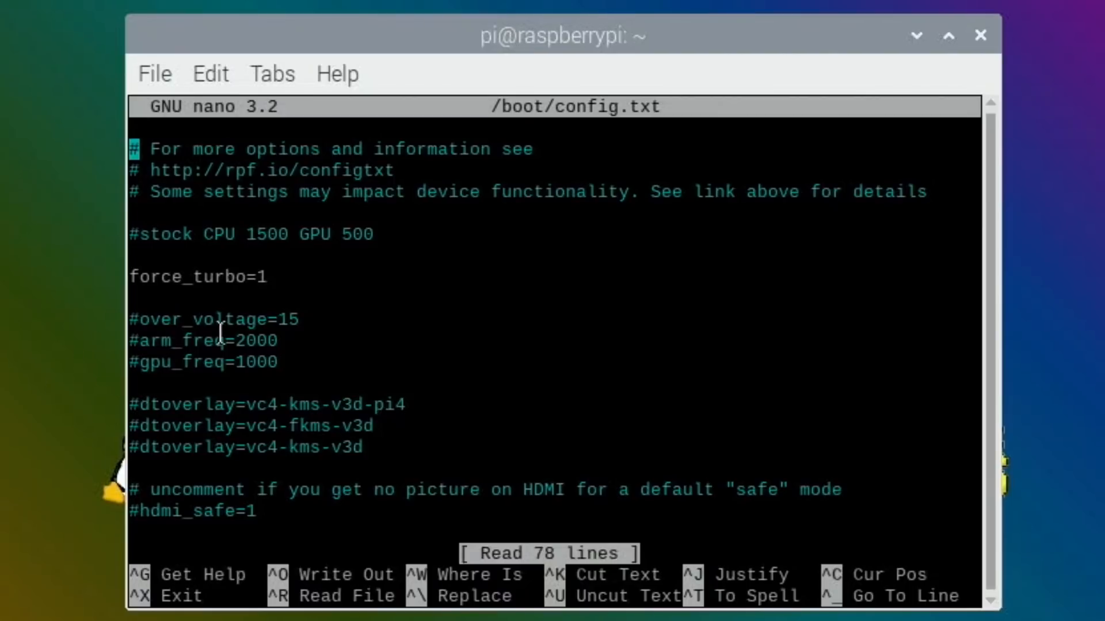
mouse_move(263, 361)
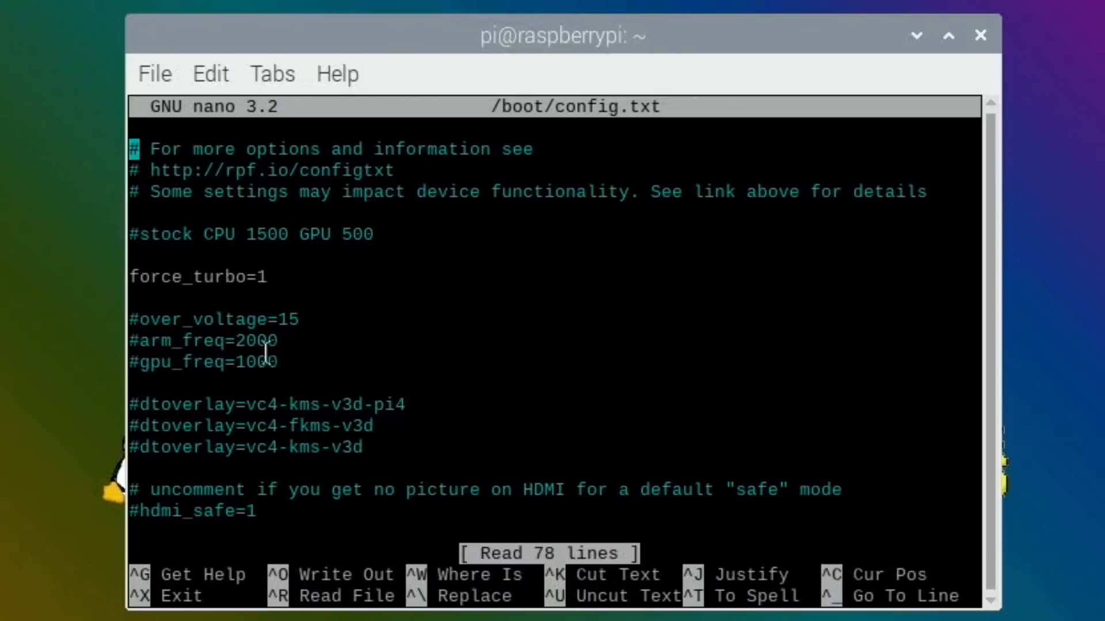
mouse_move(300, 359)
type("4")
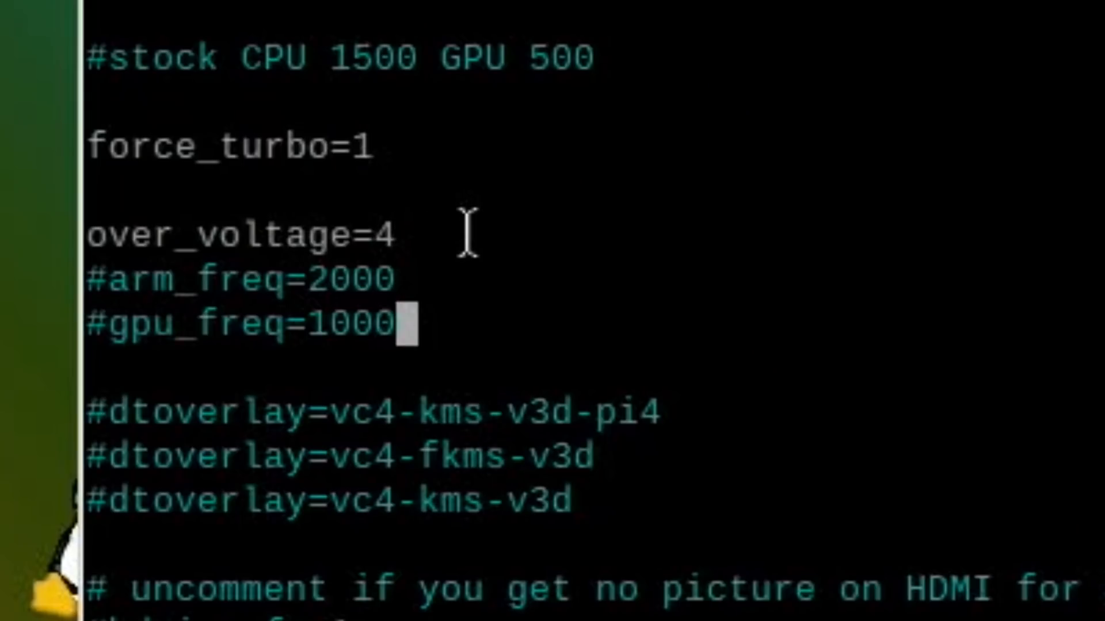
Replace the commented gpu_freq value 1000 with 700 in config.txt
key("BackSpace")
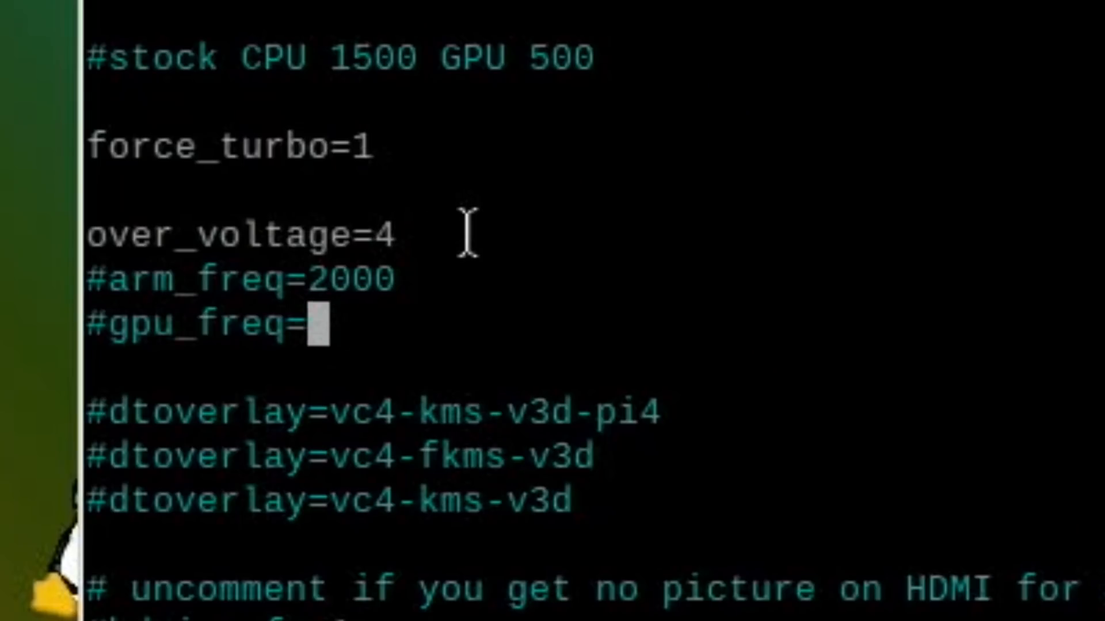
type("700")
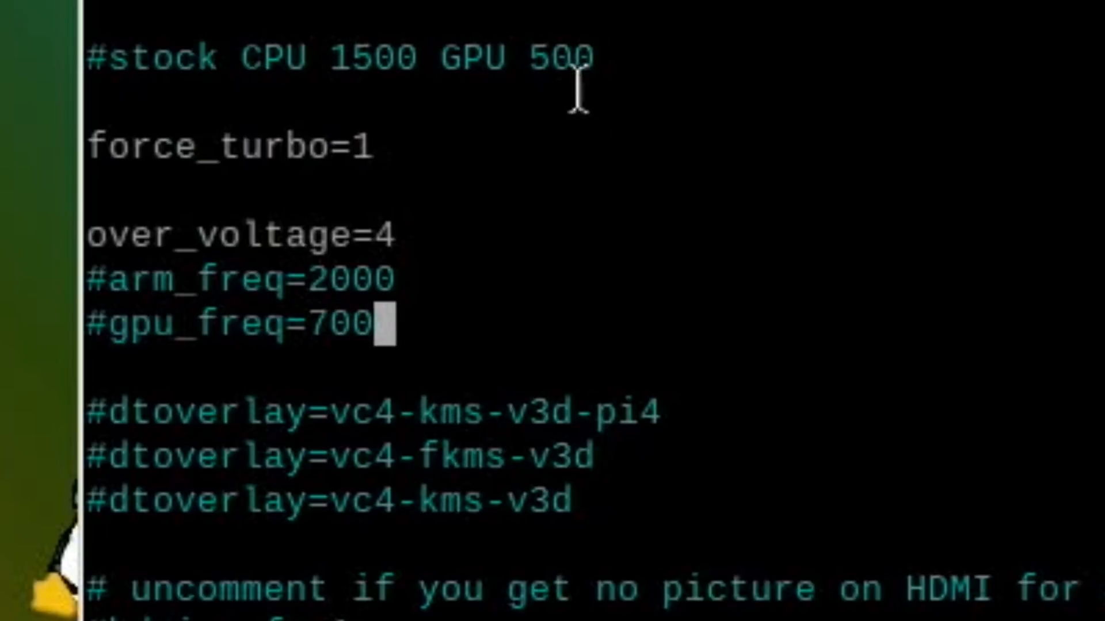
mouse_move(436, 340)
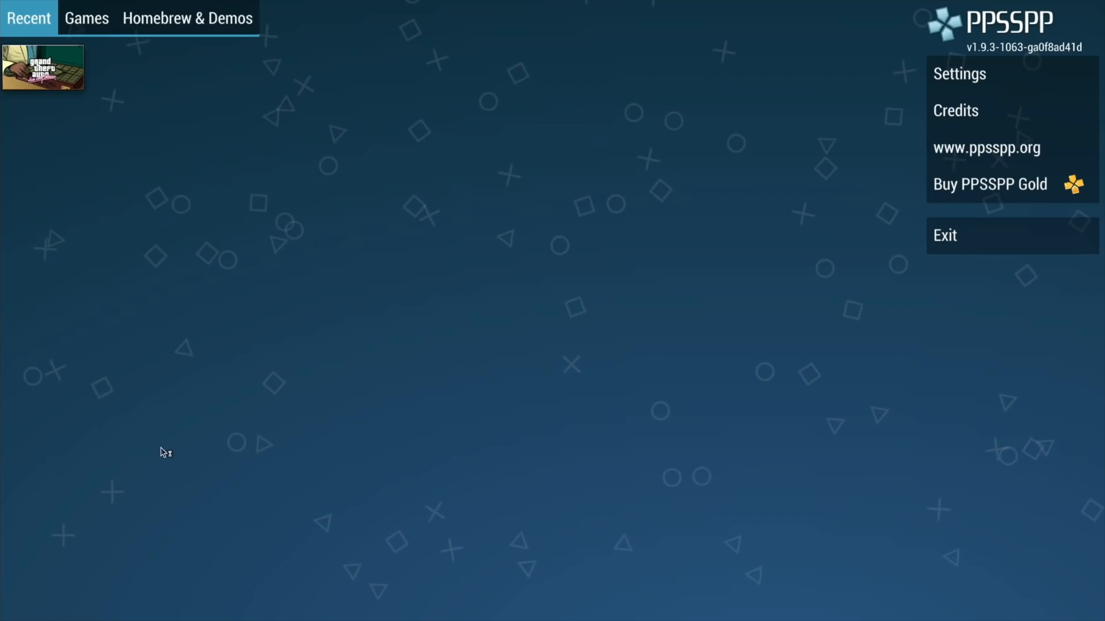
Show PPSSPP's main game browser with Grand Theft Auto listed under Recent
left_click(46, 69)
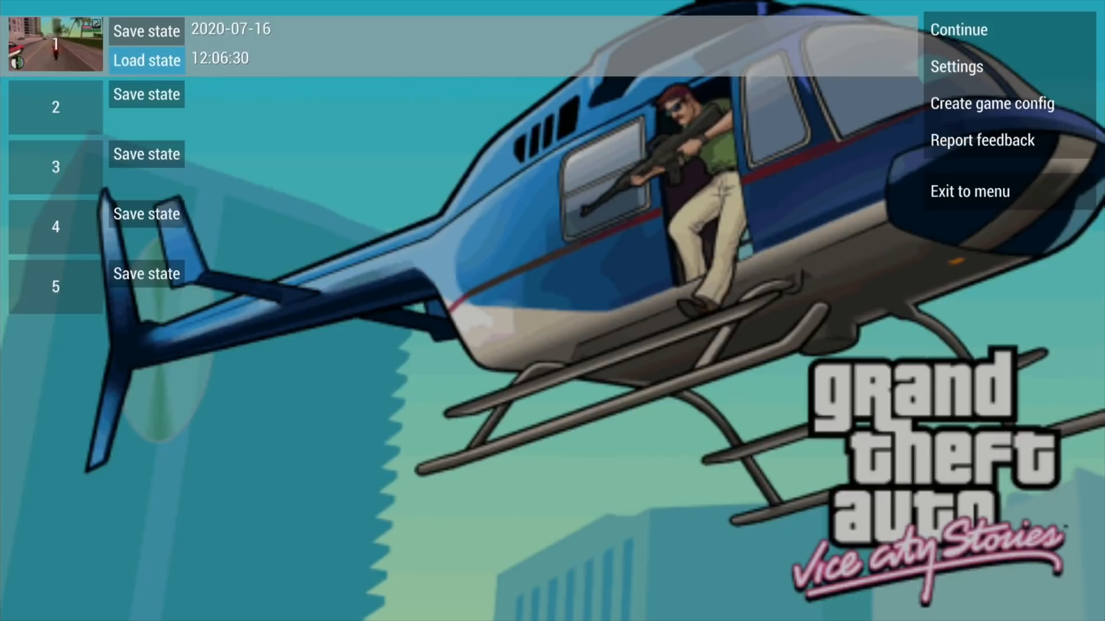
left_click(959, 30)
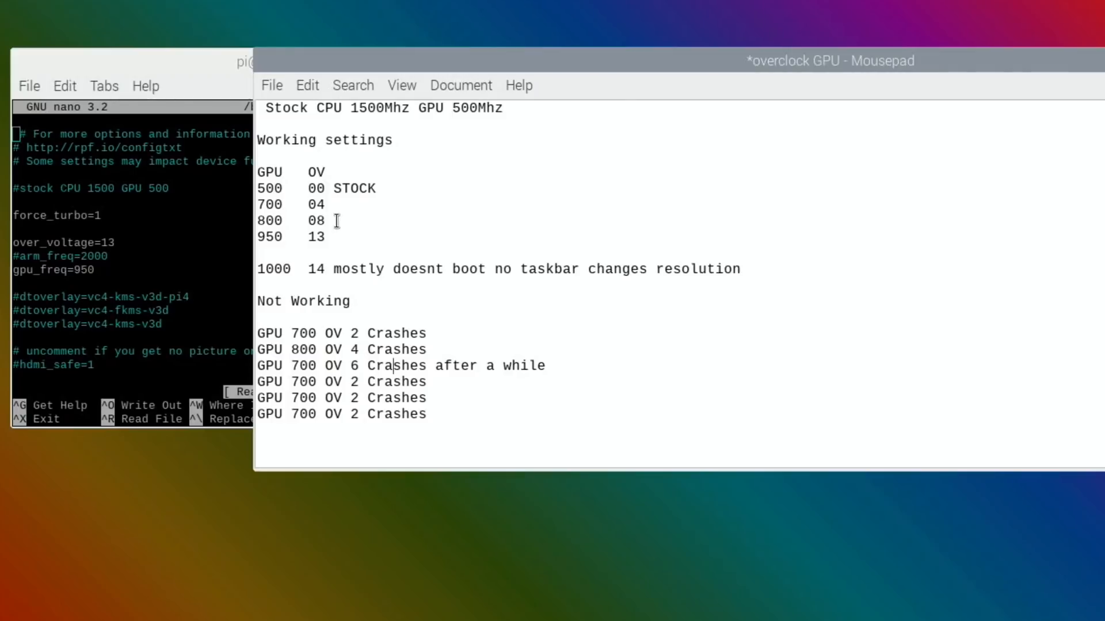
mouse_move(351, 220)
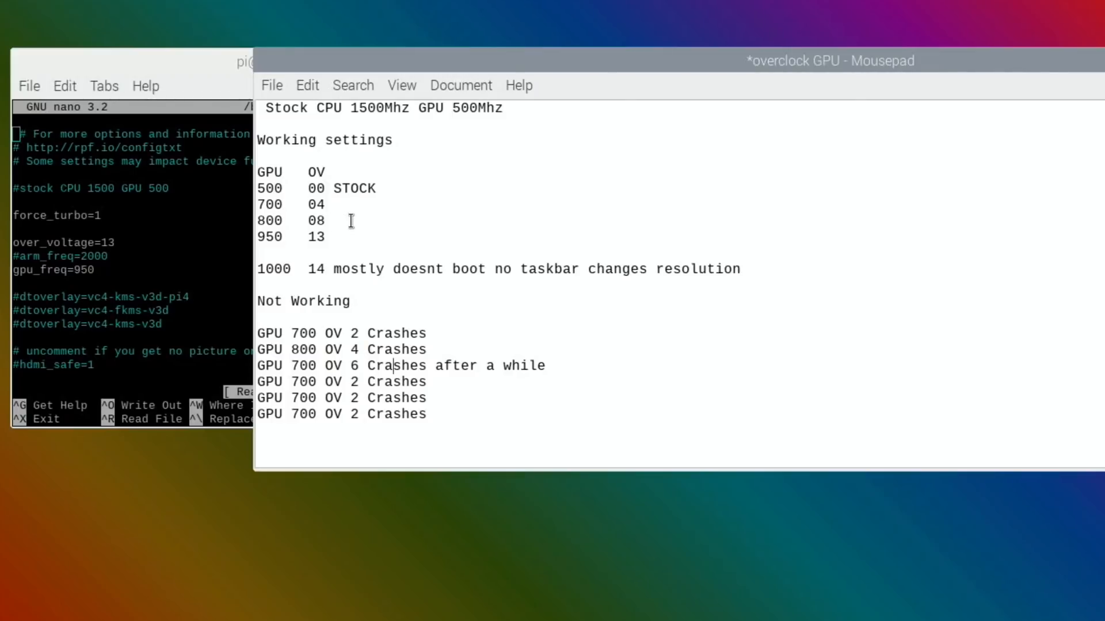
mouse_move(294, 234)
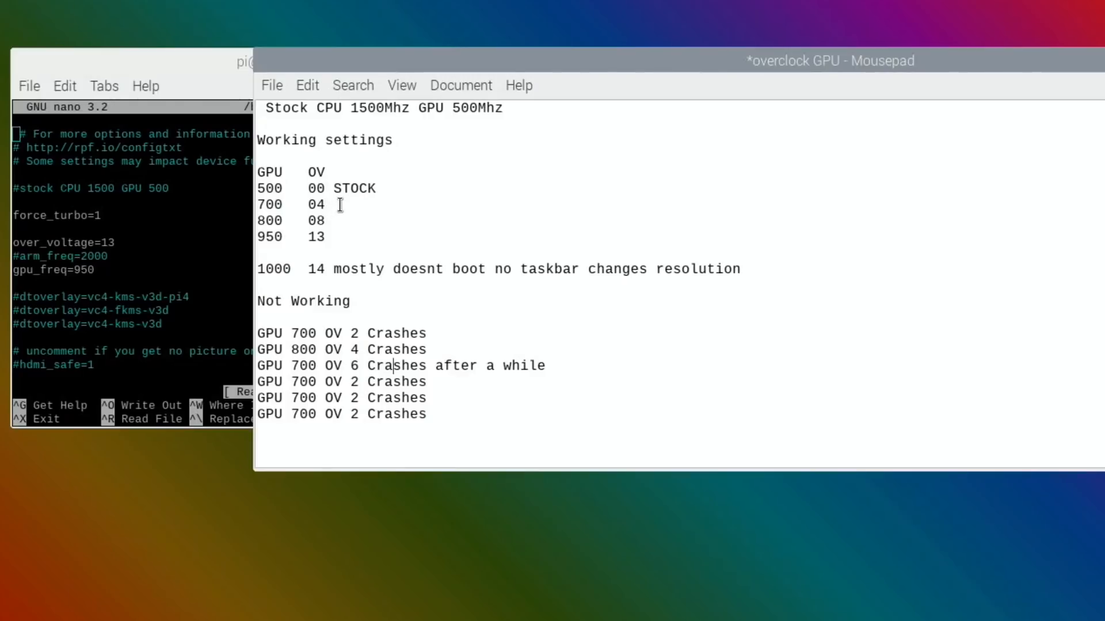
mouse_move(185, 122)
type("8")
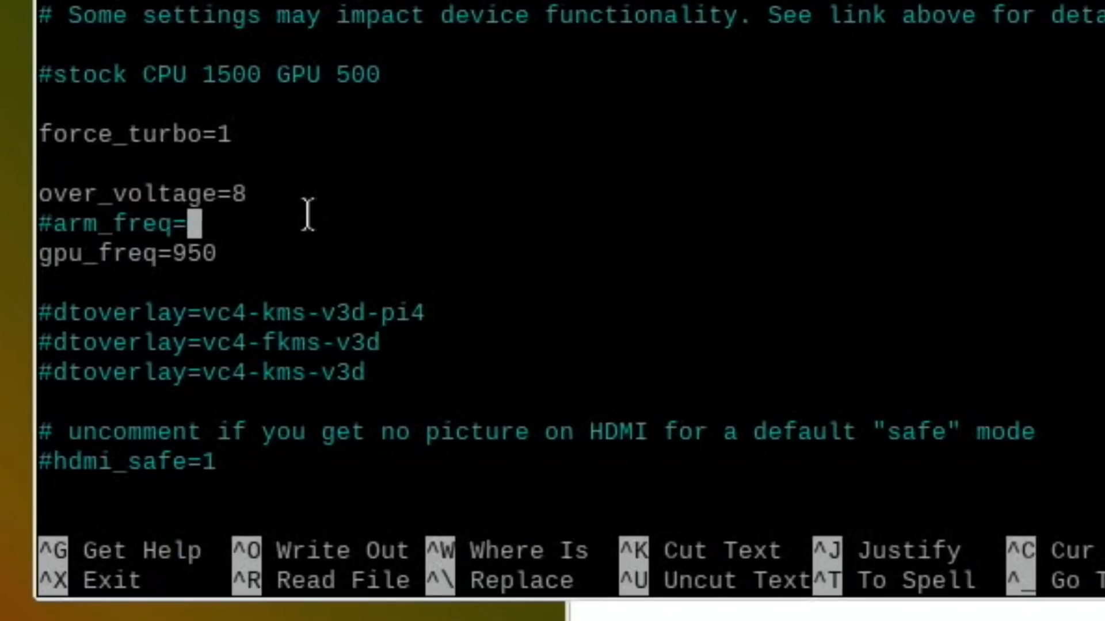
Enter arm_freq 2147 and lower gpu_freq to 750 in config.txt
type("2147")
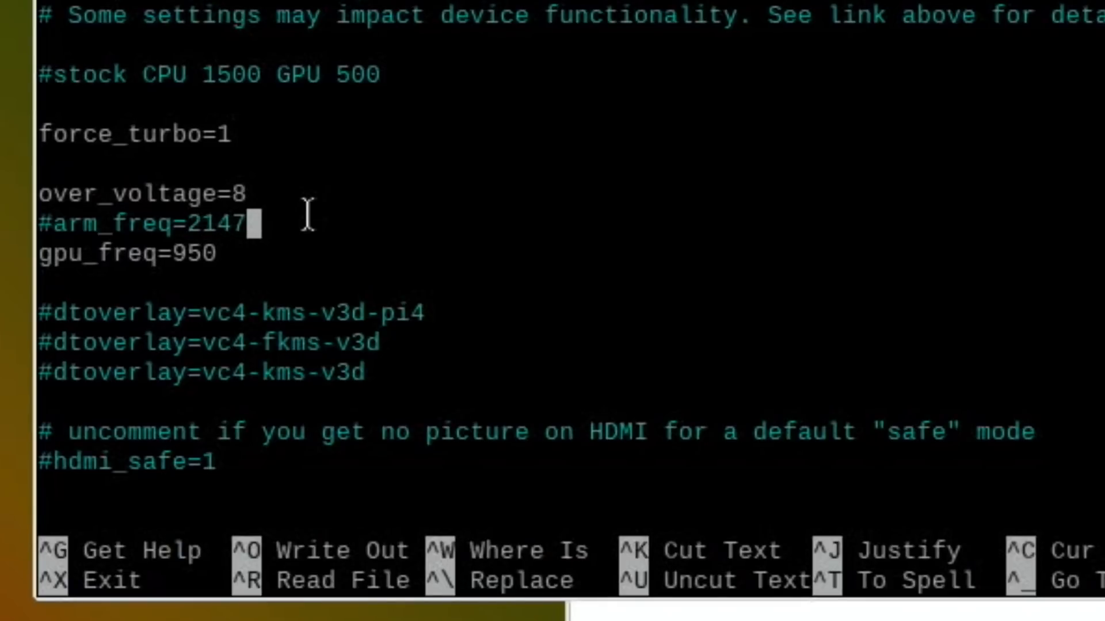
key("Down")
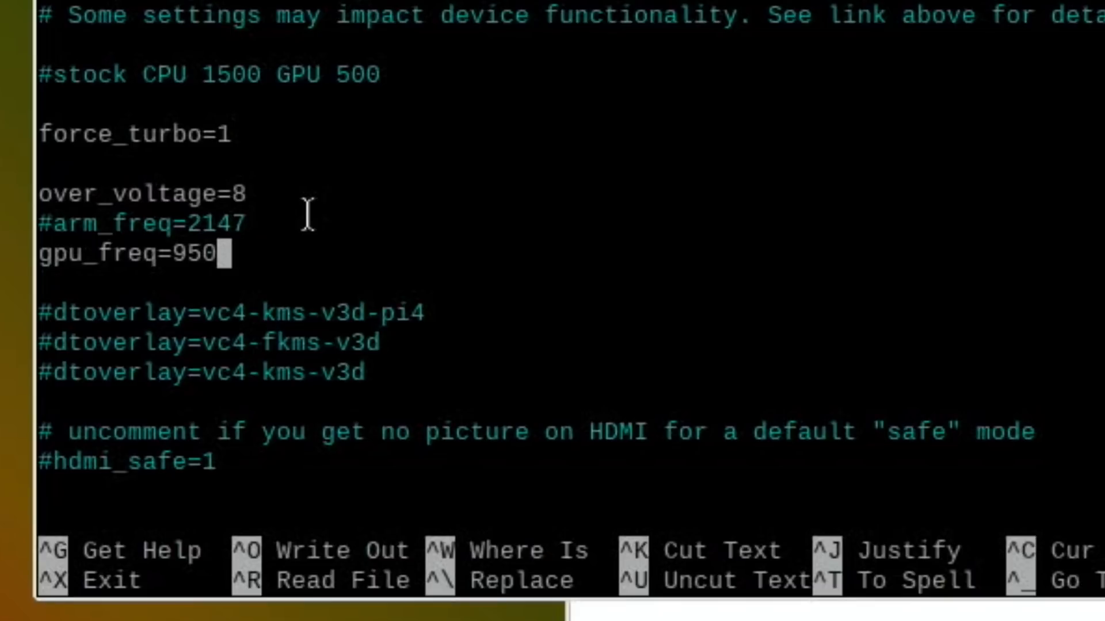
key("BackSpace")
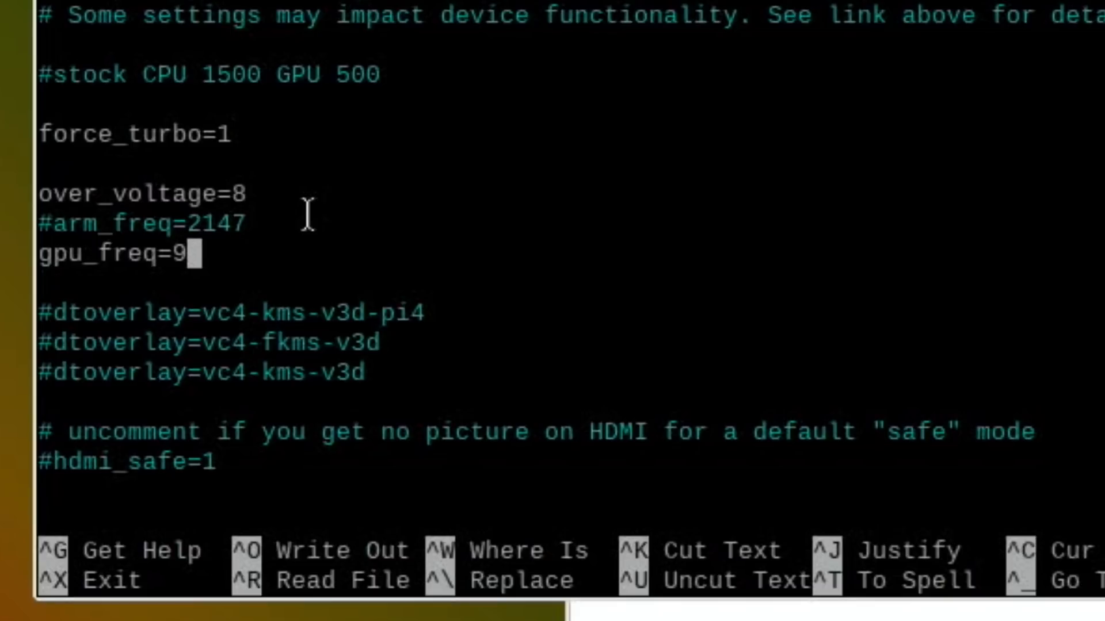
type("50")
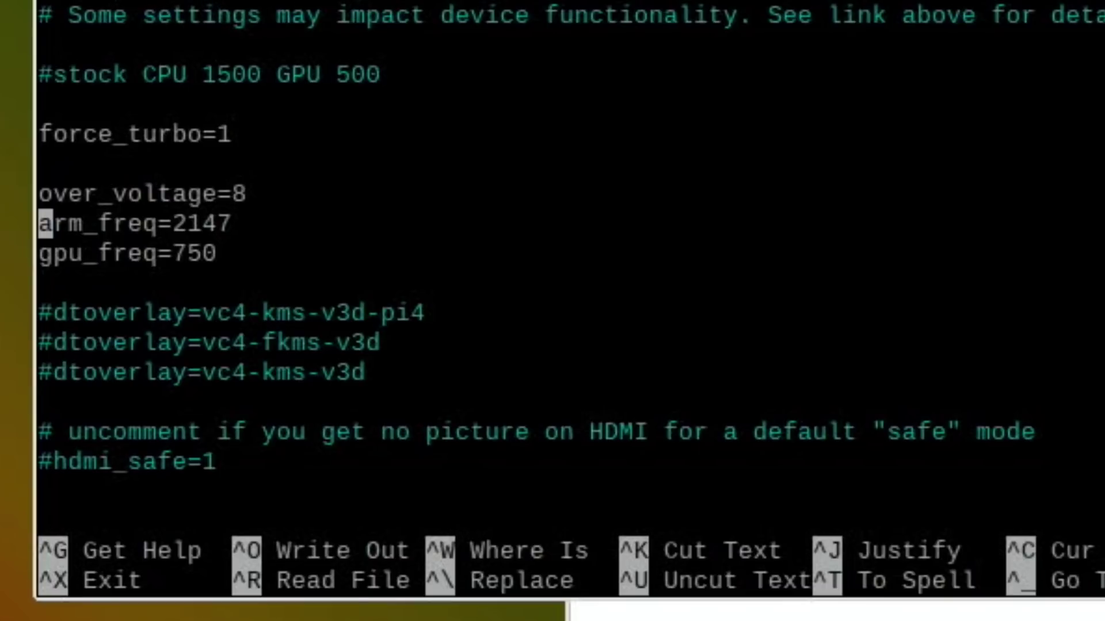
mouse_move(121, 170)
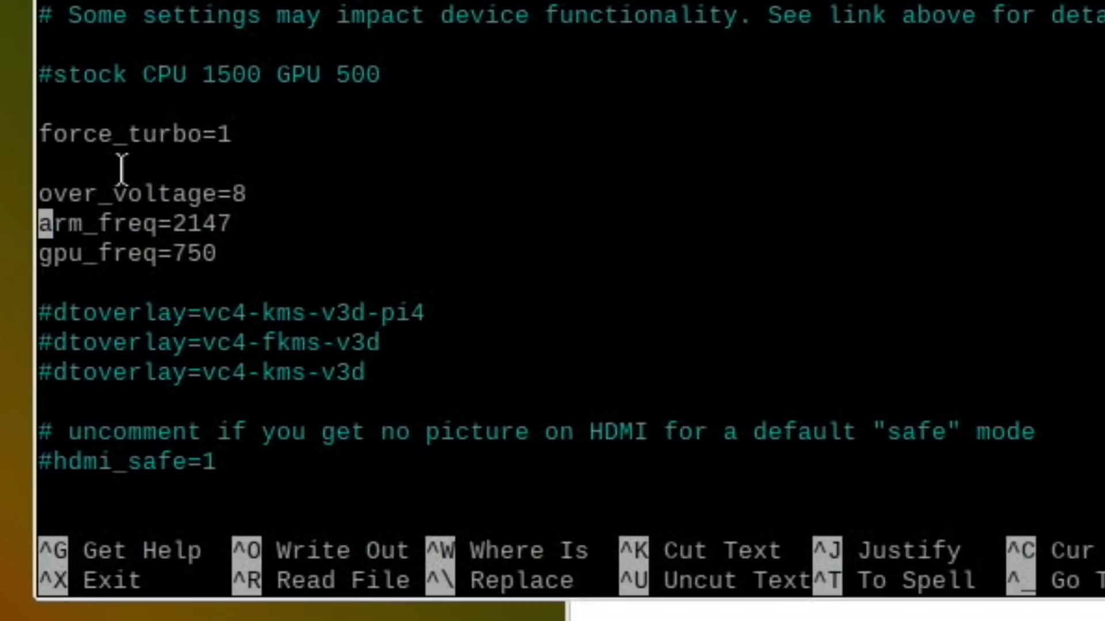
mouse_move(249, 238)
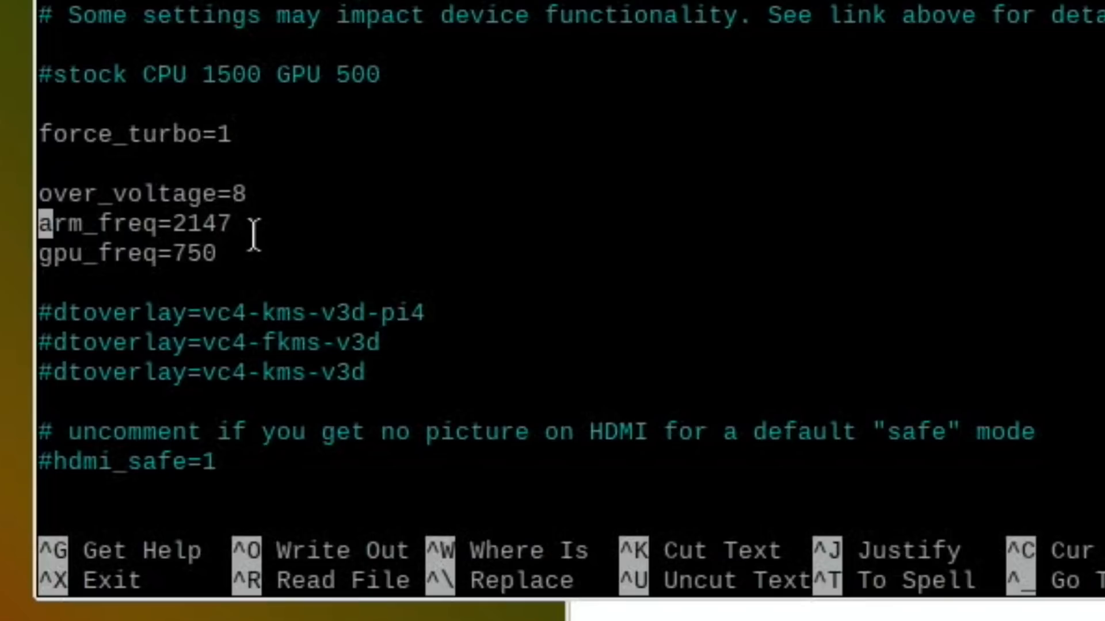
mouse_move(253, 253)
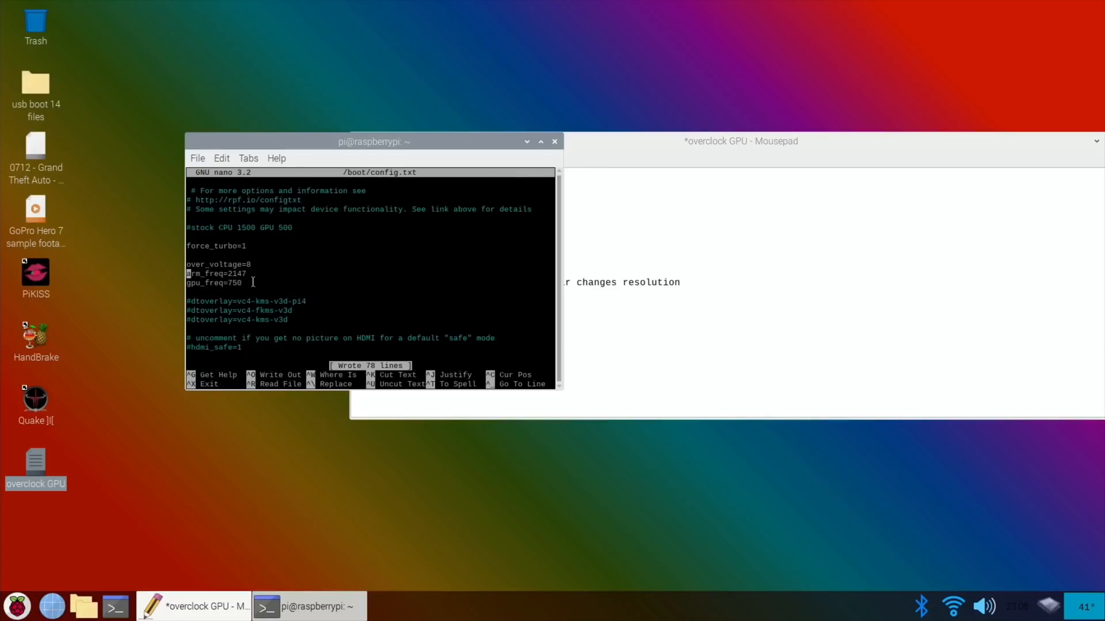
Exit nano and reboot the Pi to apply the overclock settings
key("ctrl+x")
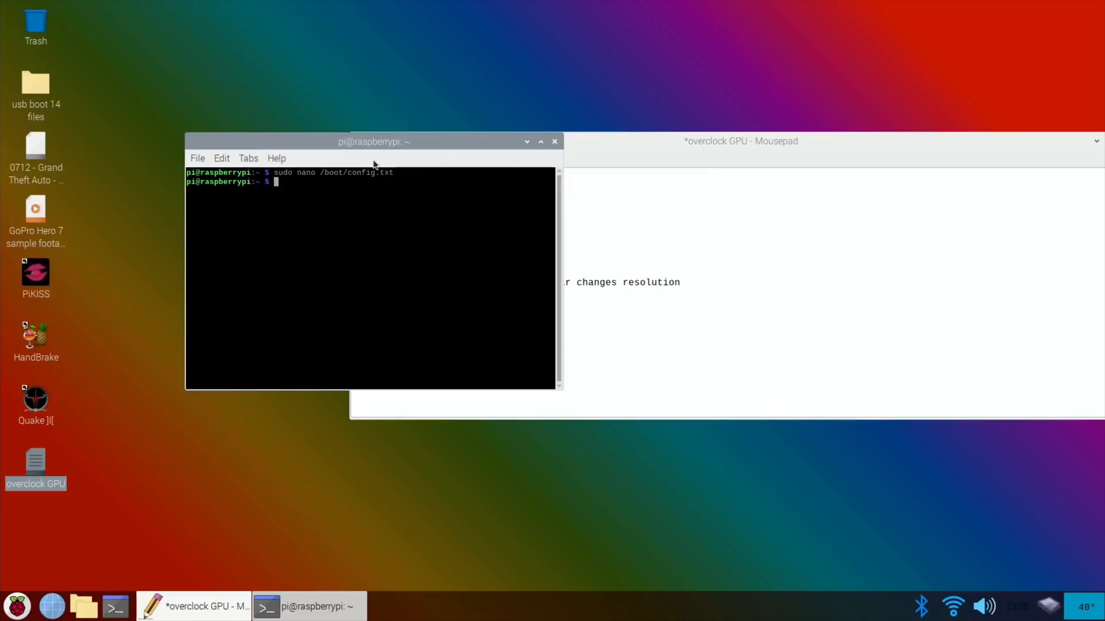
type("reboot")
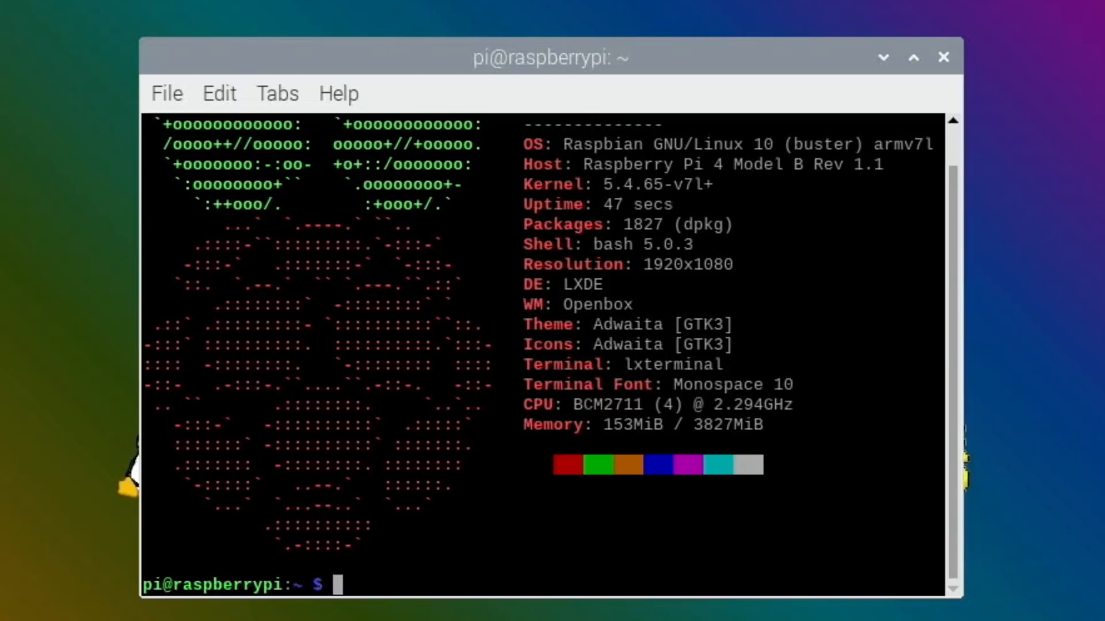
mouse_move(806, 409)
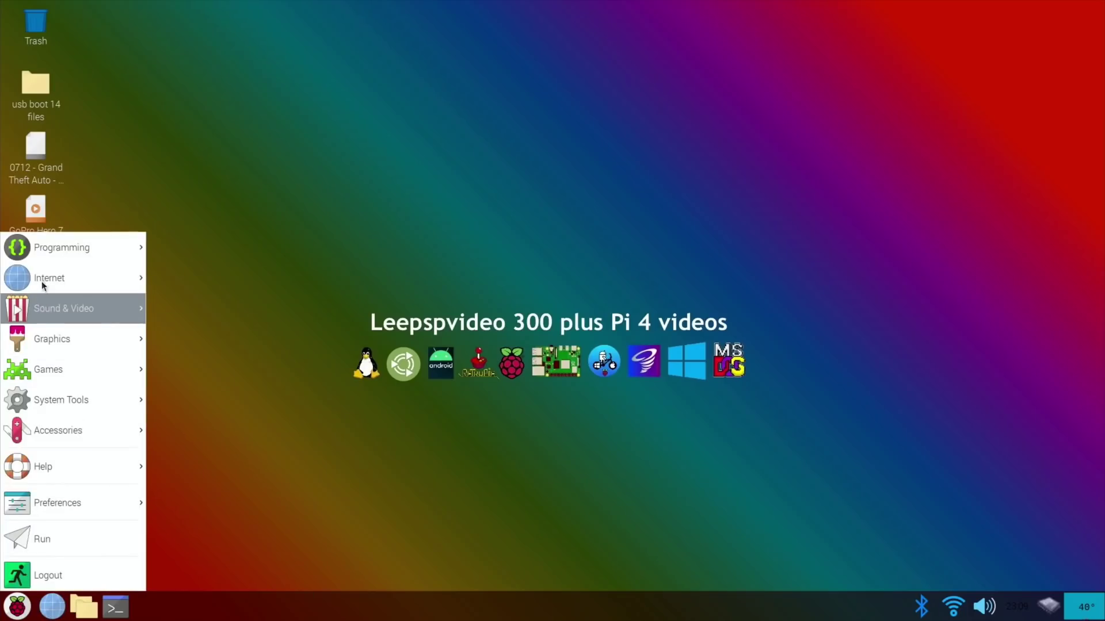
Launch PPSSPP, start Vice City Stories from Recent games, and pause it
left_click(604, 363)
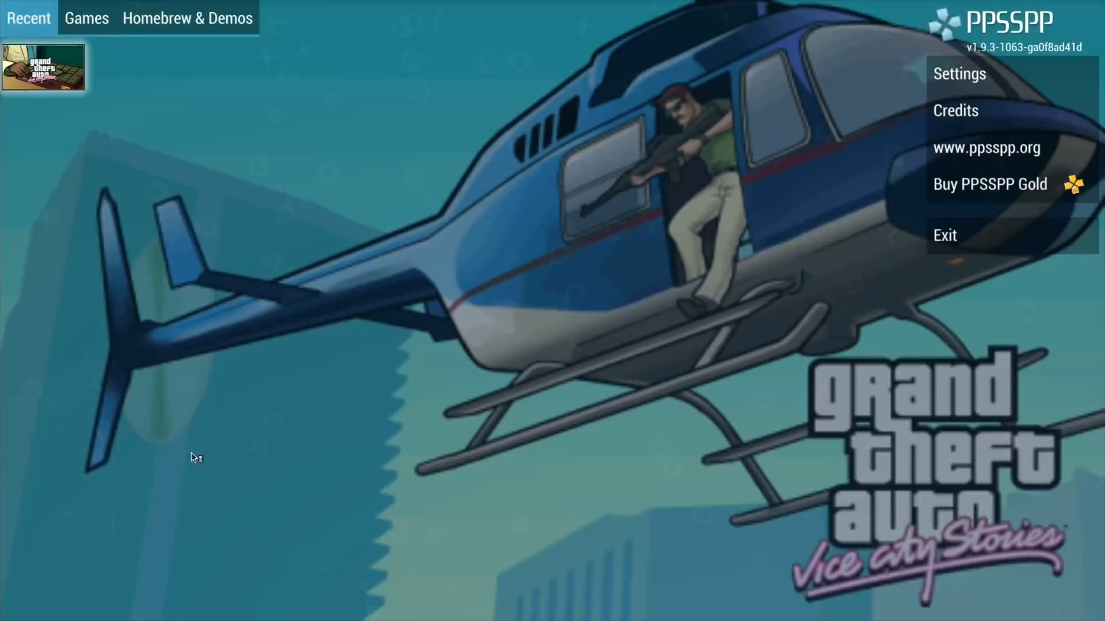
left_click(958, 75)
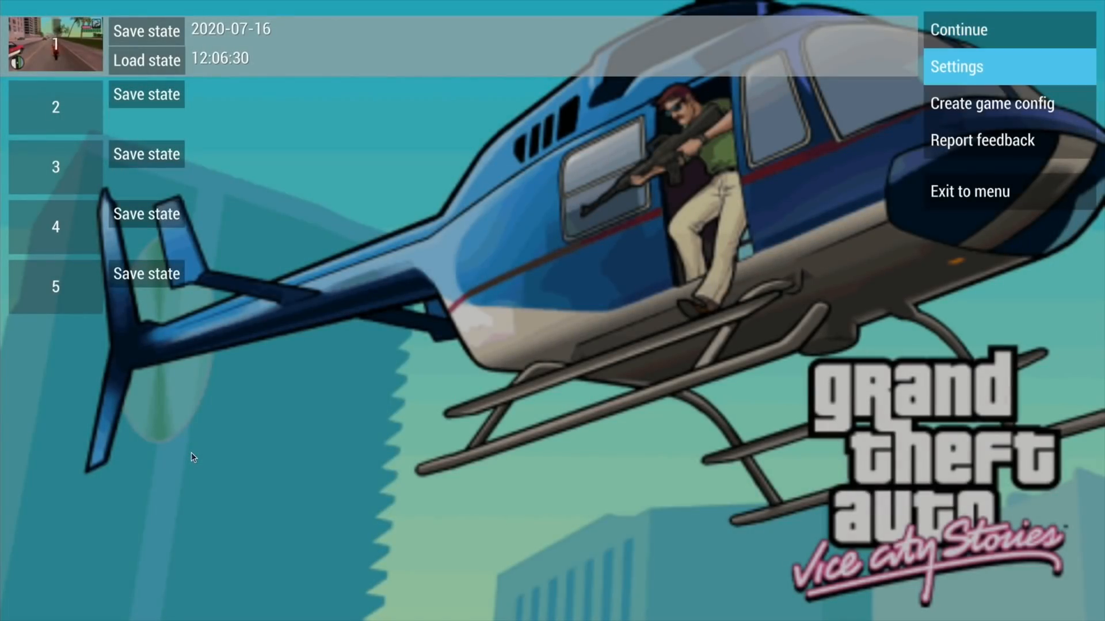
left_click(958, 30)
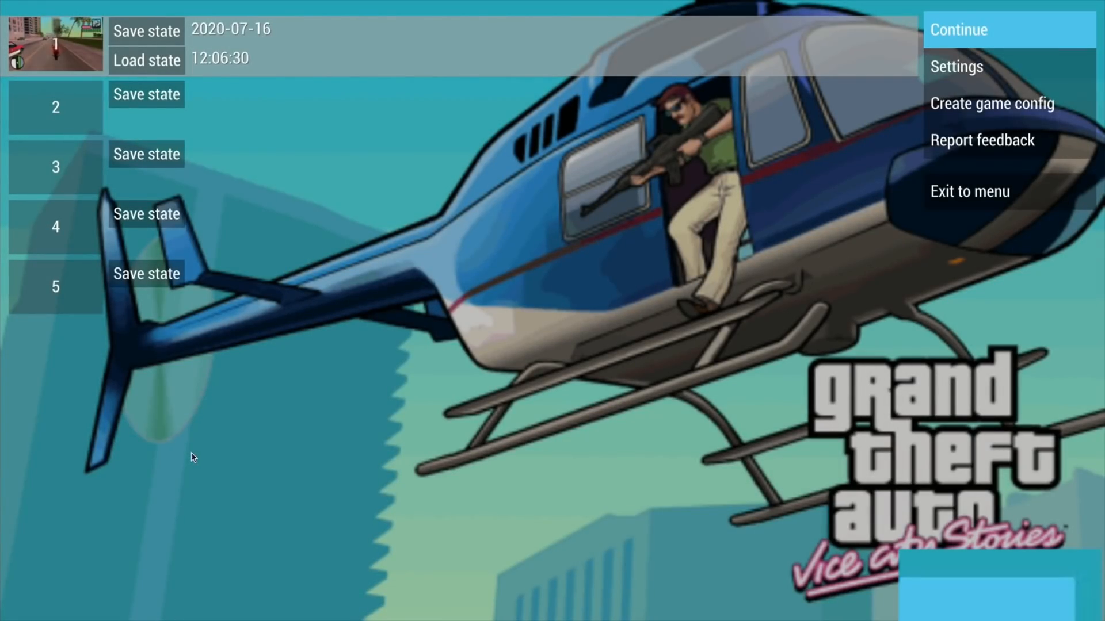
Review PPSSPP's Graphics settings, then resume Vice City Stories gameplay at about 31 FPS
left_click(954, 67)
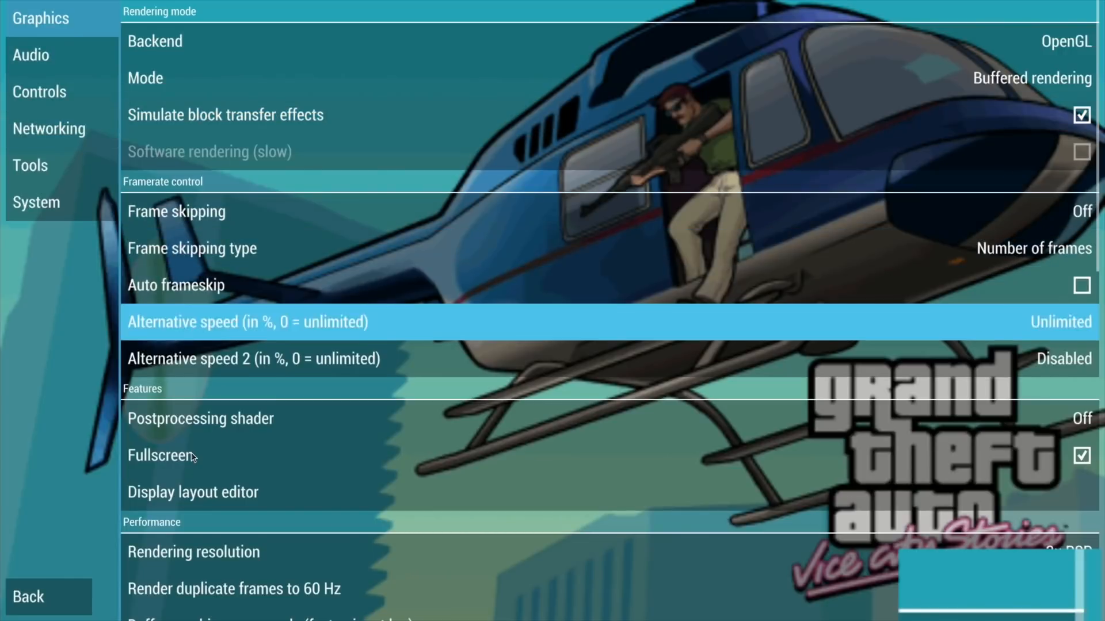
left_click(193, 552)
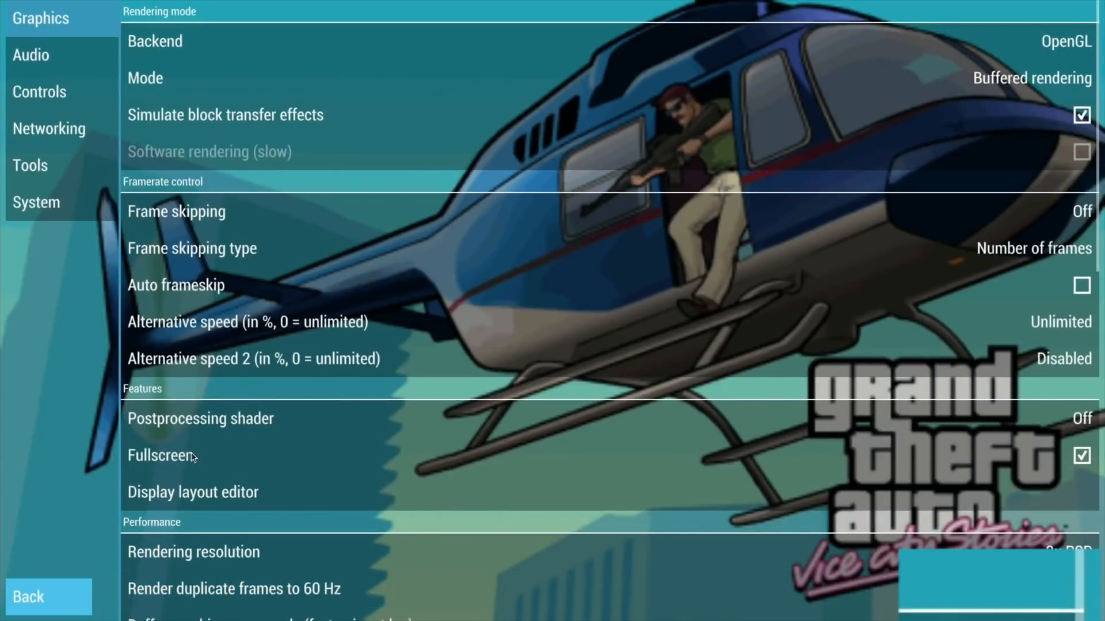
left_click(35, 201)
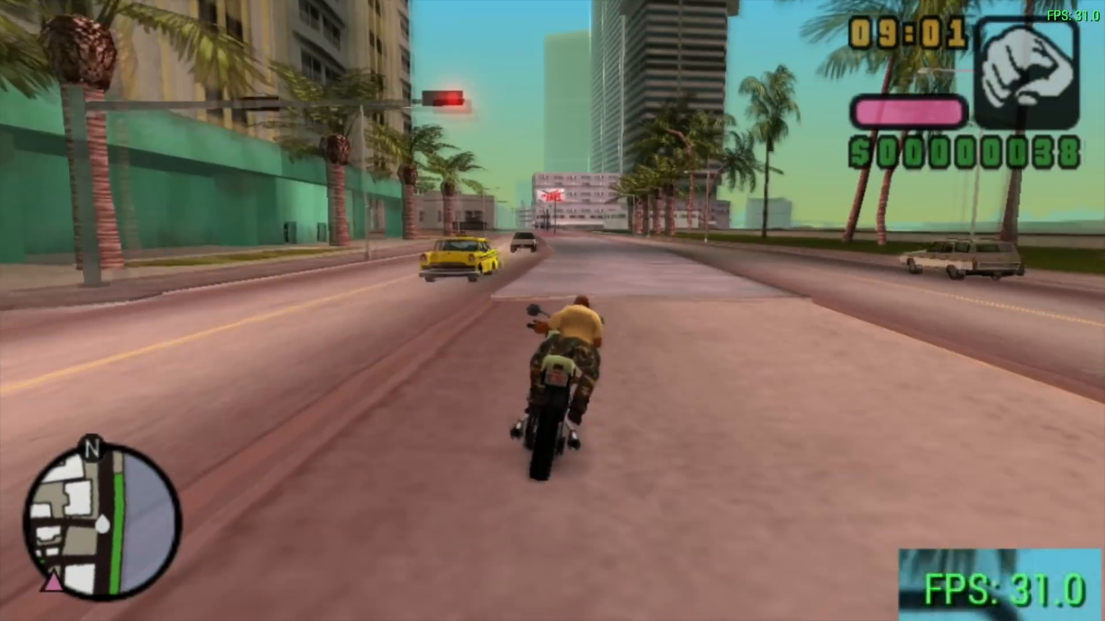
Ride the motorbike further down the Vice City street while the FPS counter drops to 27
key("w")
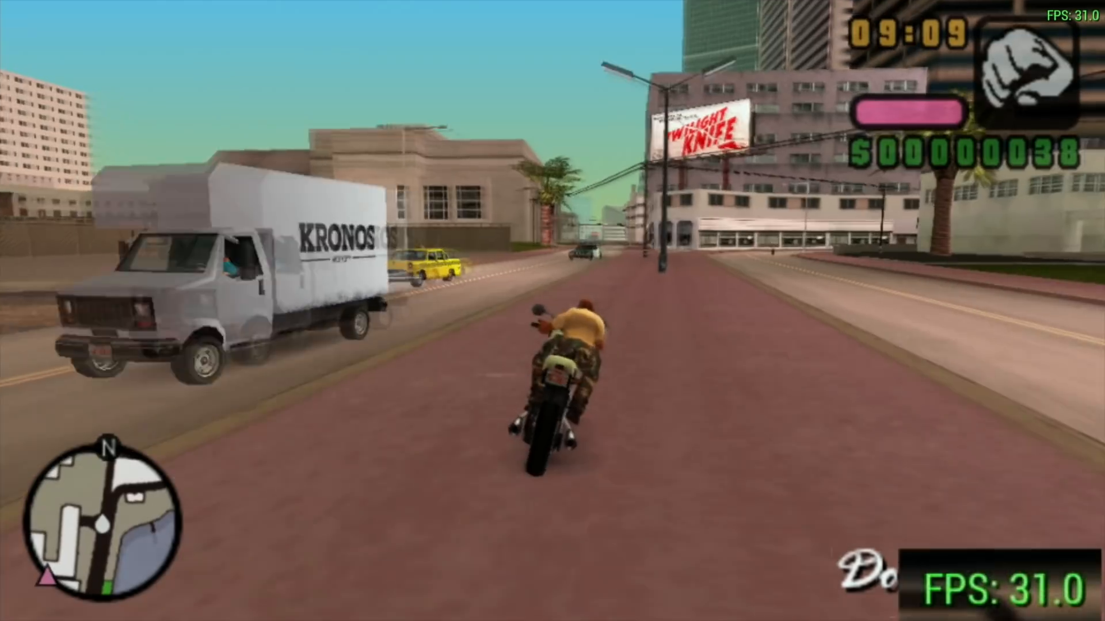
key("w")
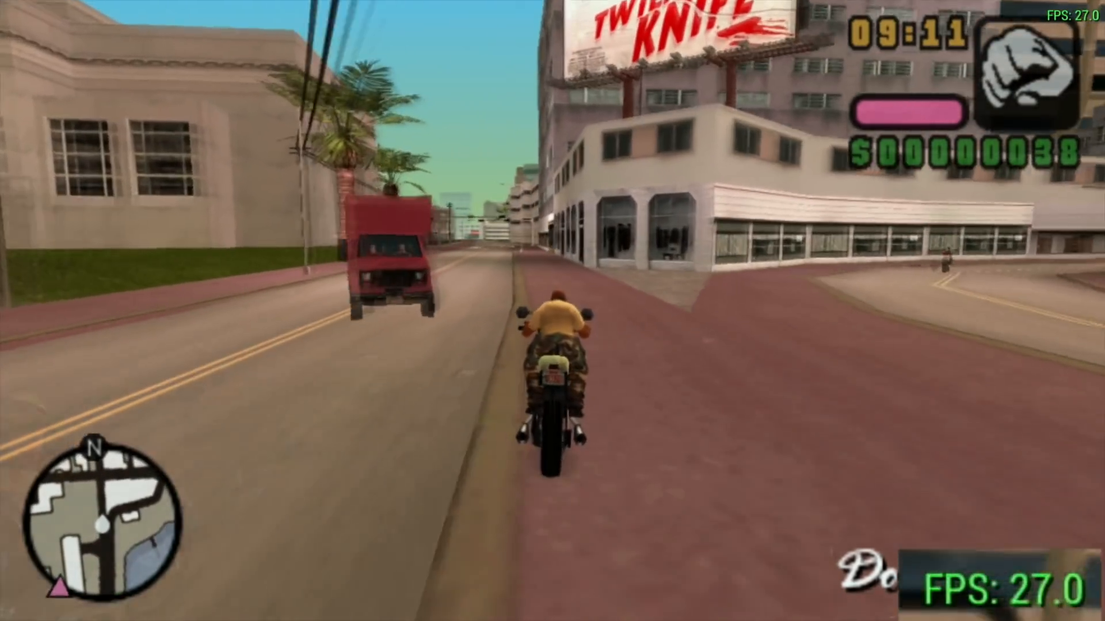